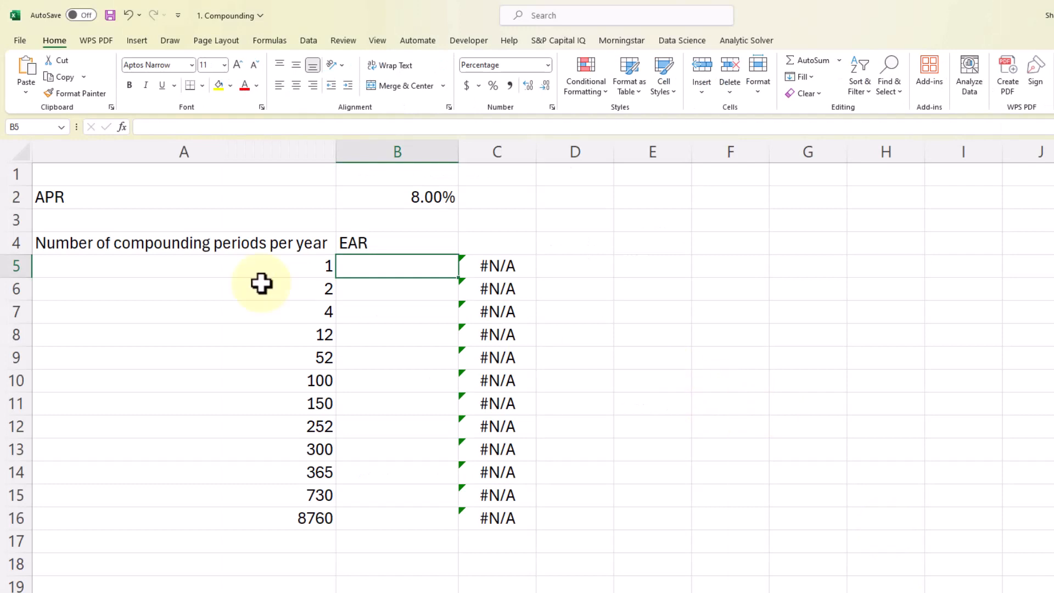
{"action": "mouse_move", "coordinate": [398, 197]}
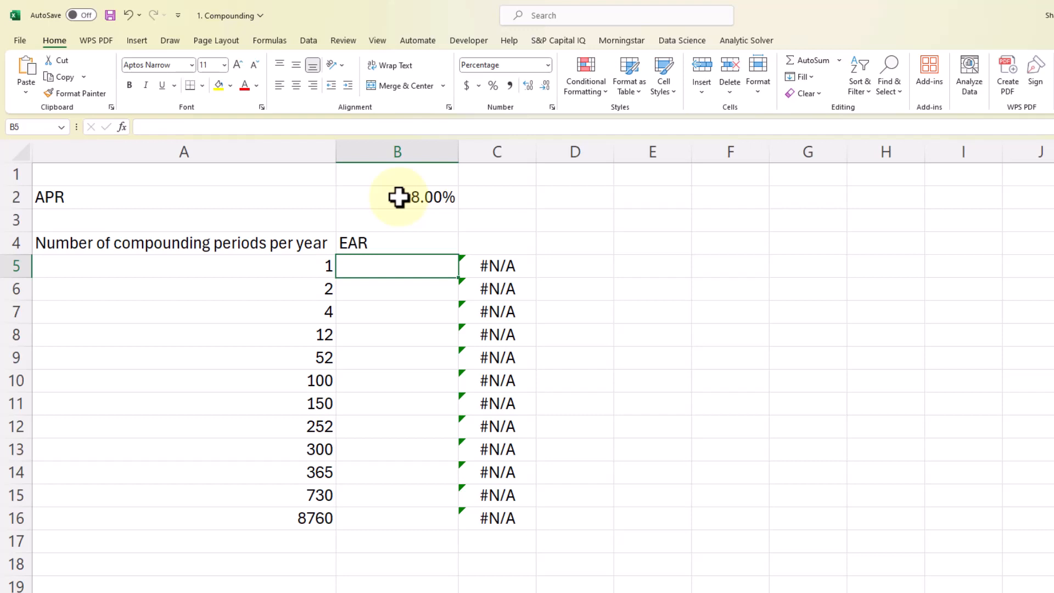
Replace a mistaken B5 entry with =(1+$B$2/A5)^A5-1 for the annual-compounding EAR
{"action": "type", "text": "=(1+$B$2/A5)^B5-1"}
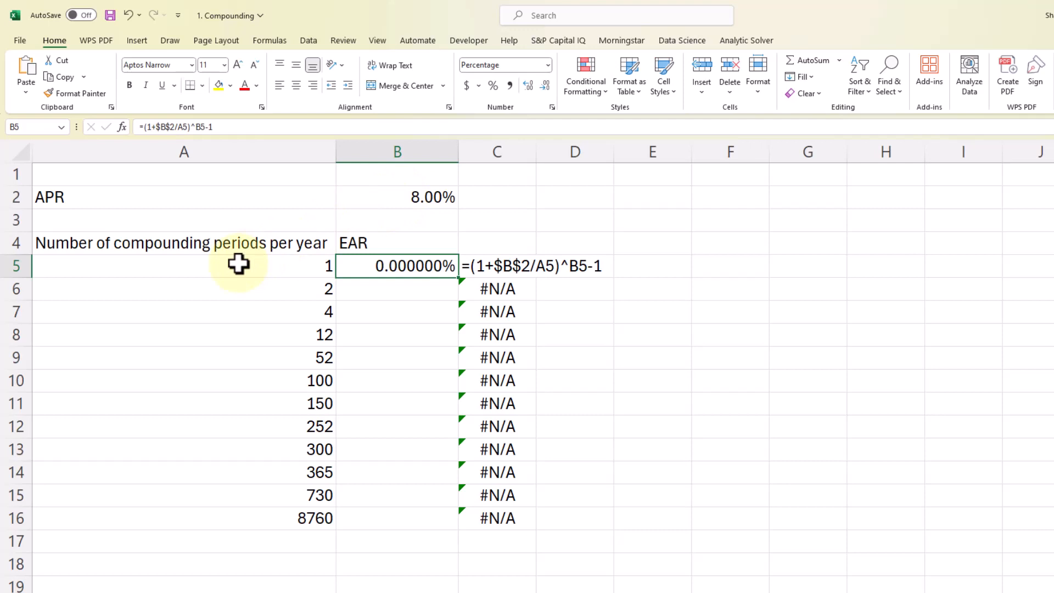
{"action": "key", "text": "Delete"}
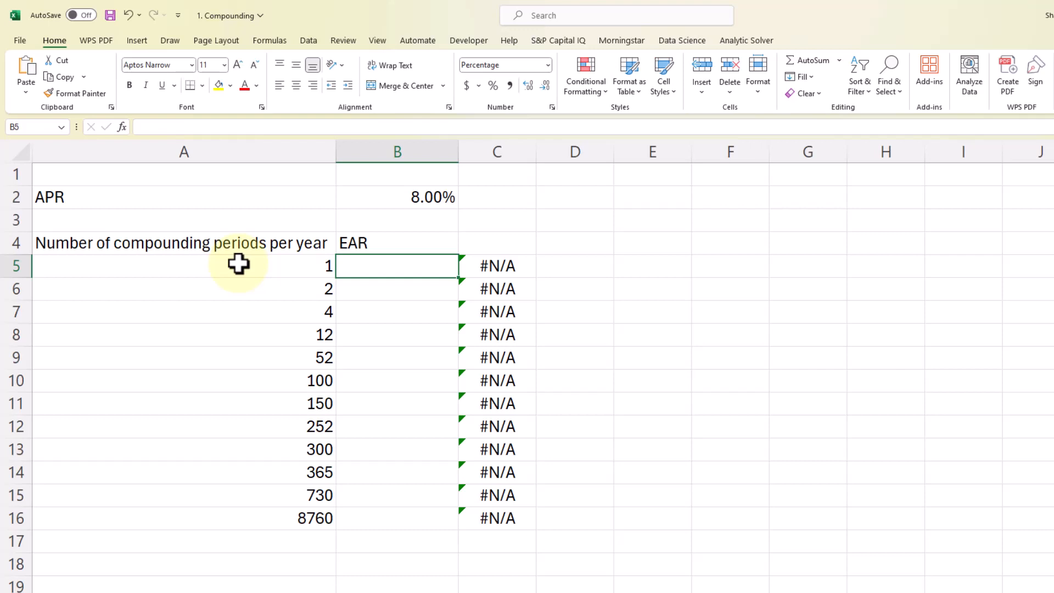
{"action": "type", "text": "=("}
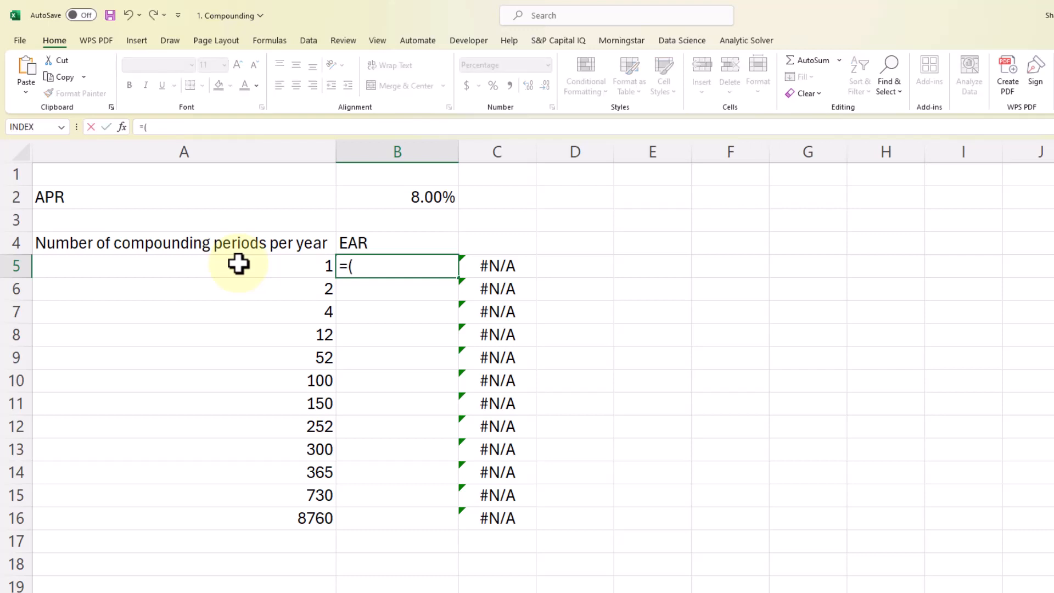
{"action": "type", "text": "1+"}
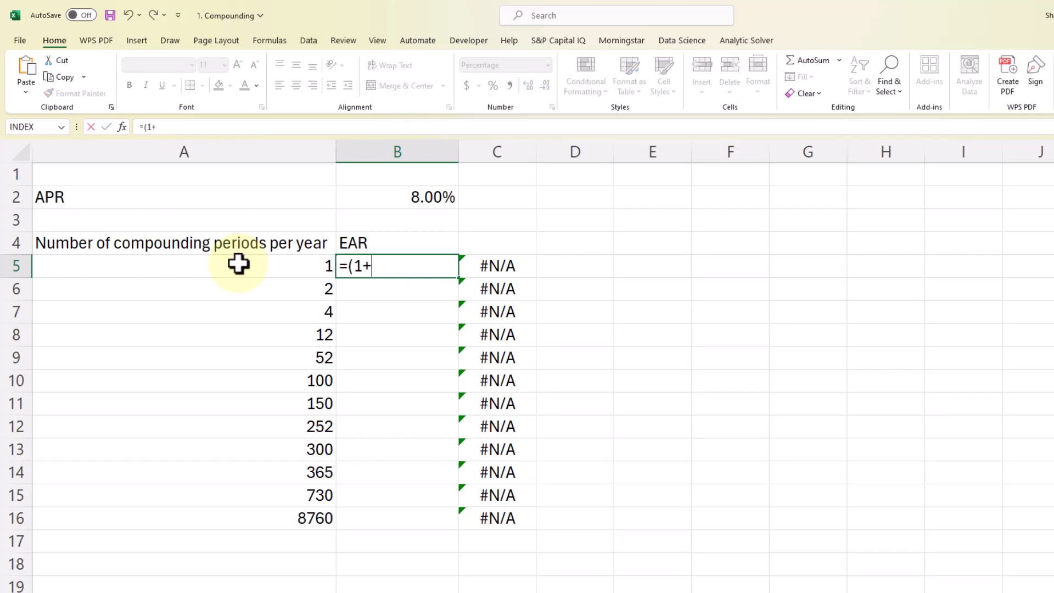
{"action": "left_click", "coordinate": [396, 197]}
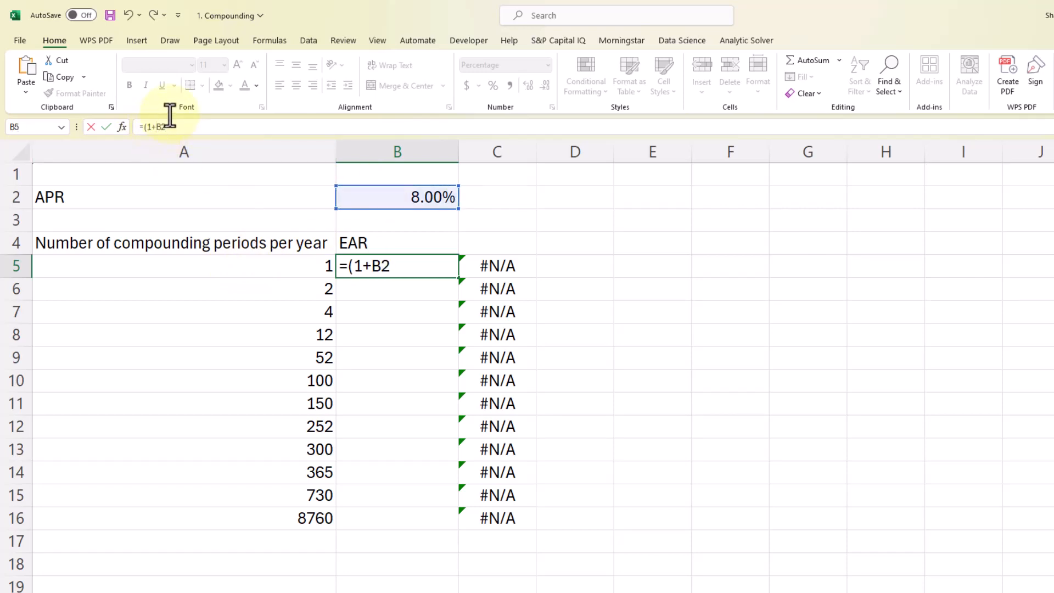
{"action": "key", "text": "f4"}
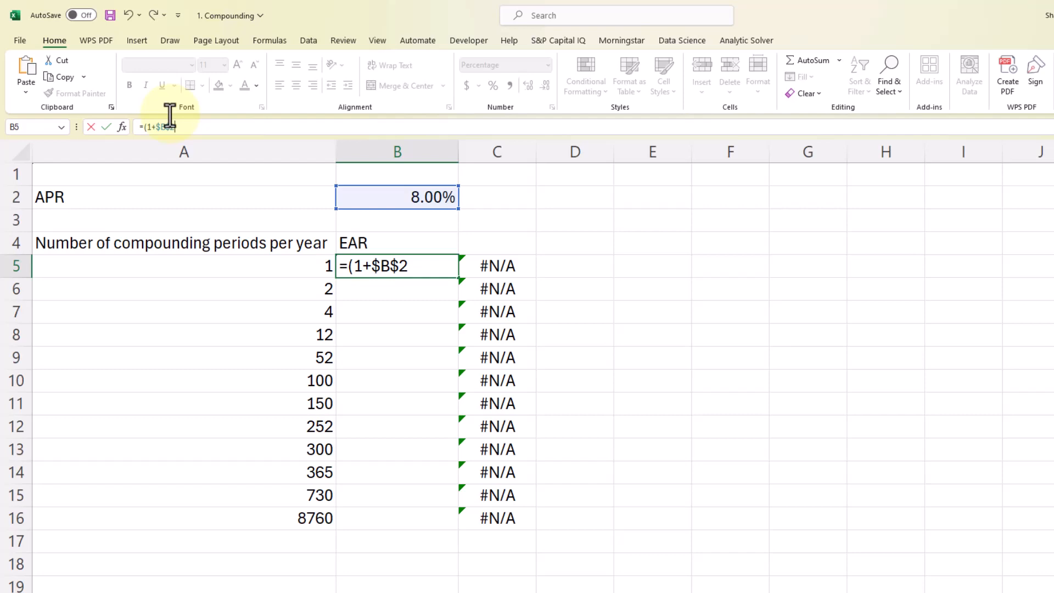
{"action": "type", "text": "/"}
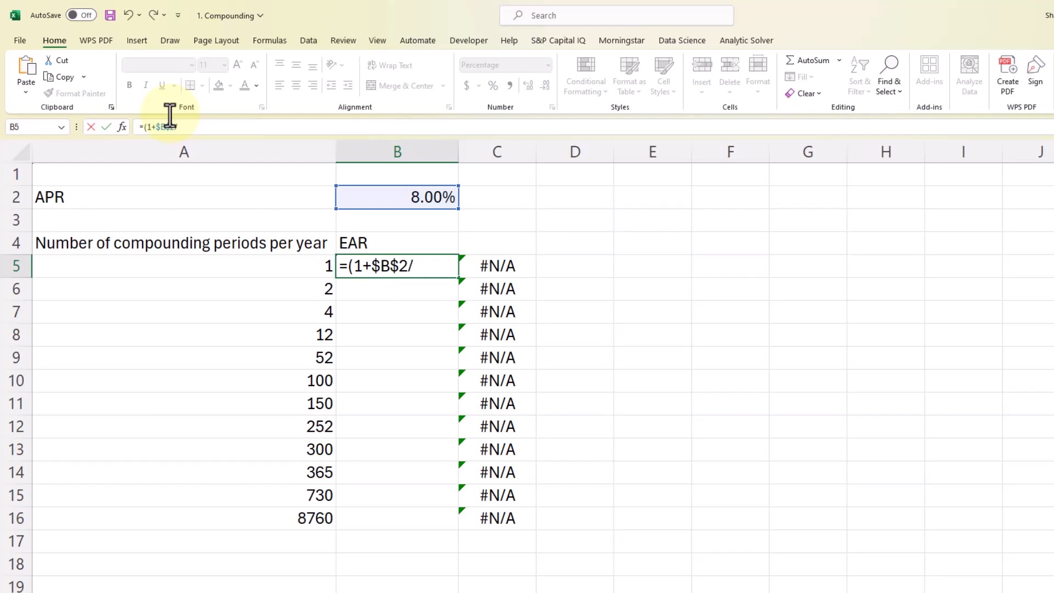
{"action": "left_click", "coordinate": [168, 265]}
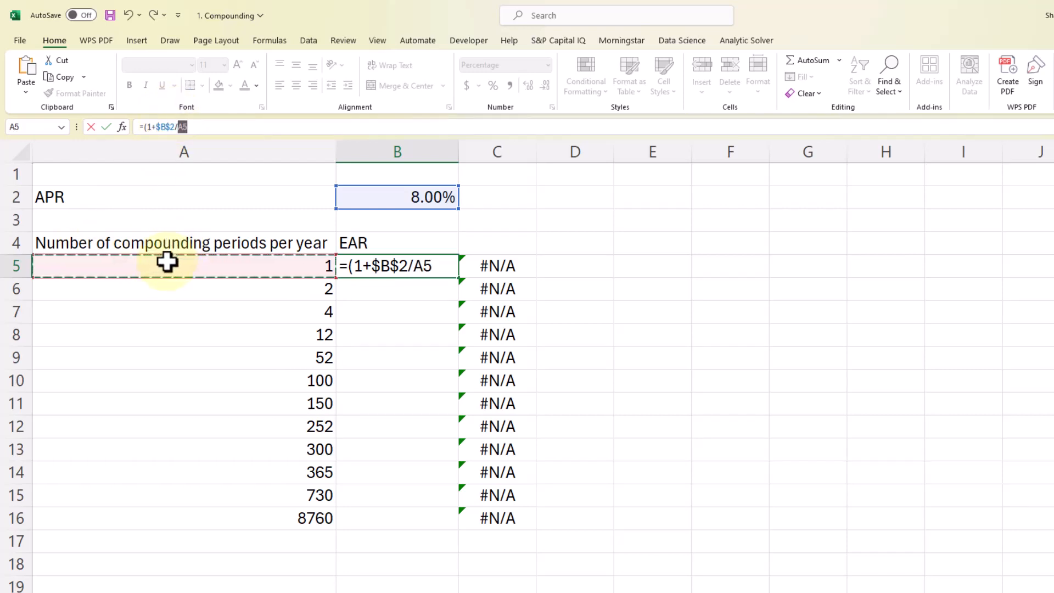
{"action": "type", "text": ")"}
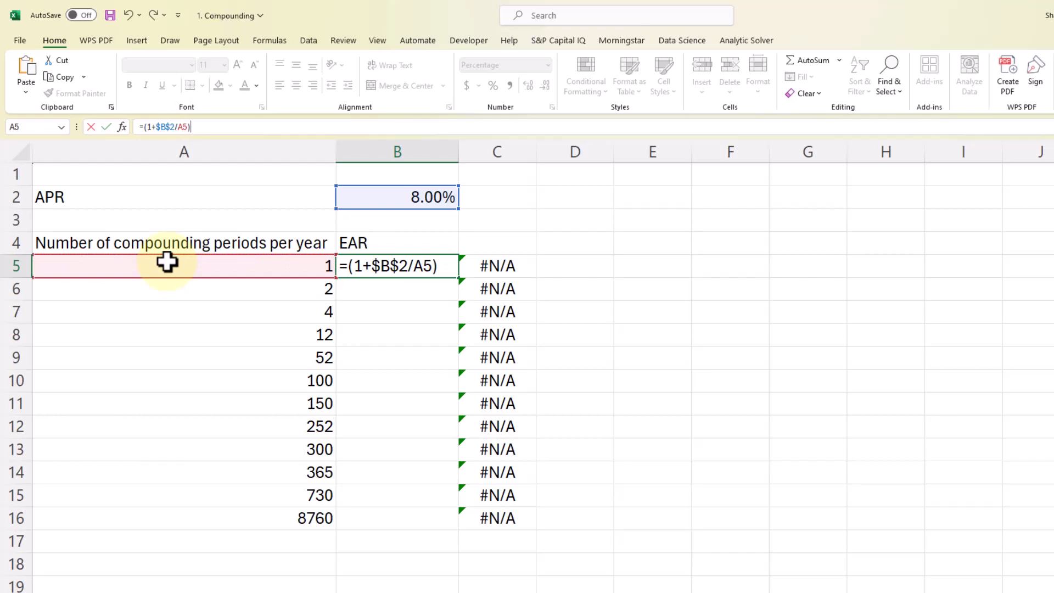
{"action": "type", "text": "^A5"}
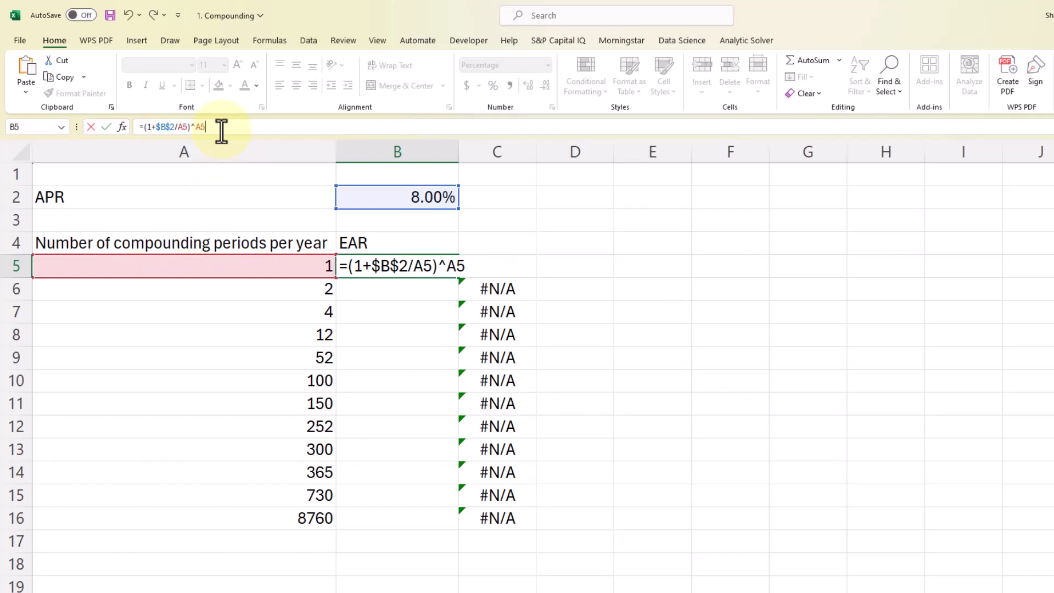
{"action": "type", "text": "-1"}
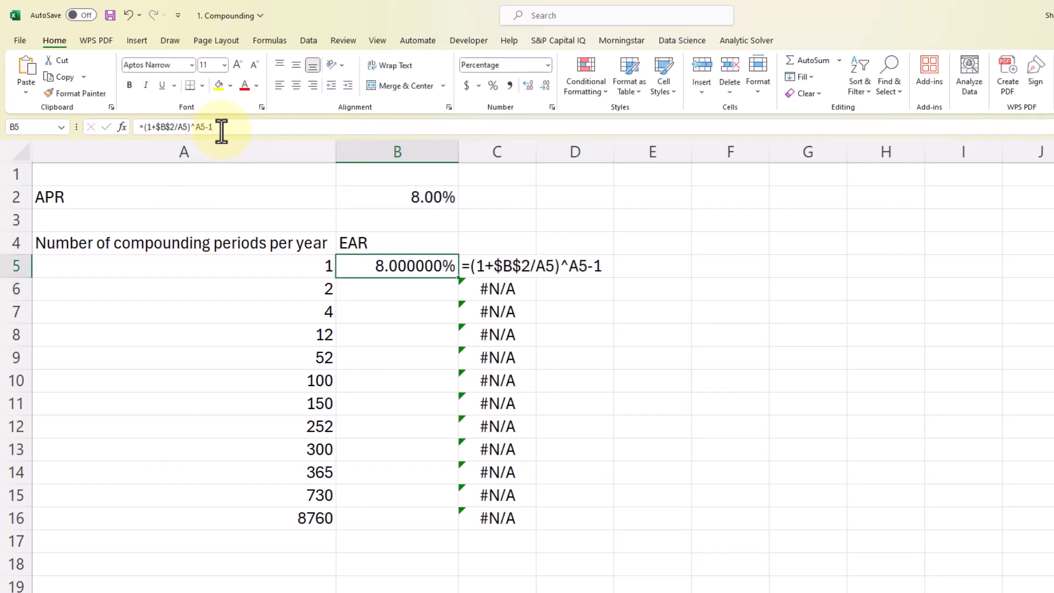
{"action": "mouse_move", "coordinate": [453, 296]}
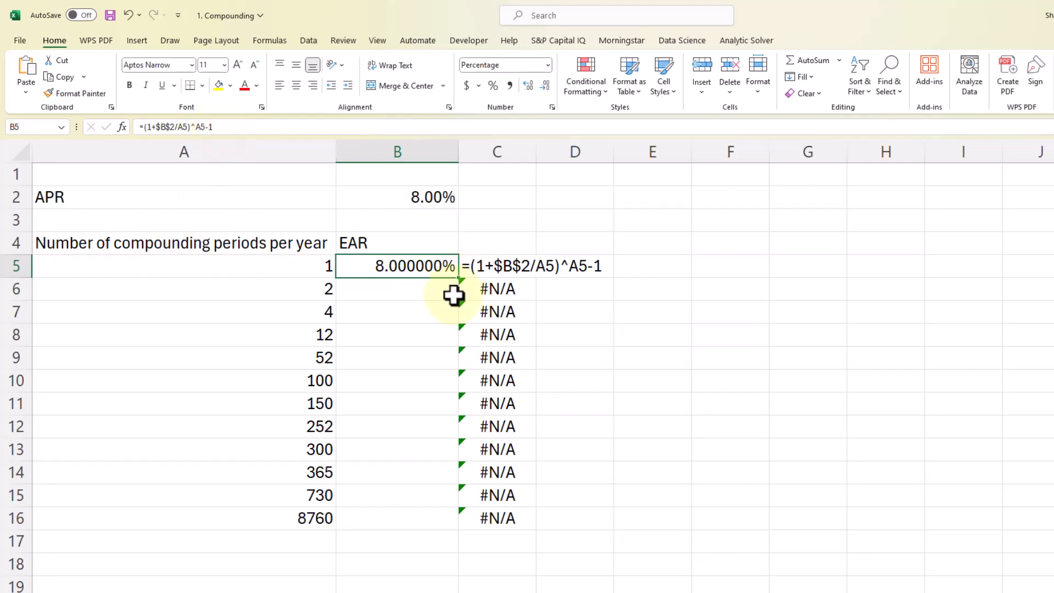
{"action": "mouse_move", "coordinate": [460, 280]}
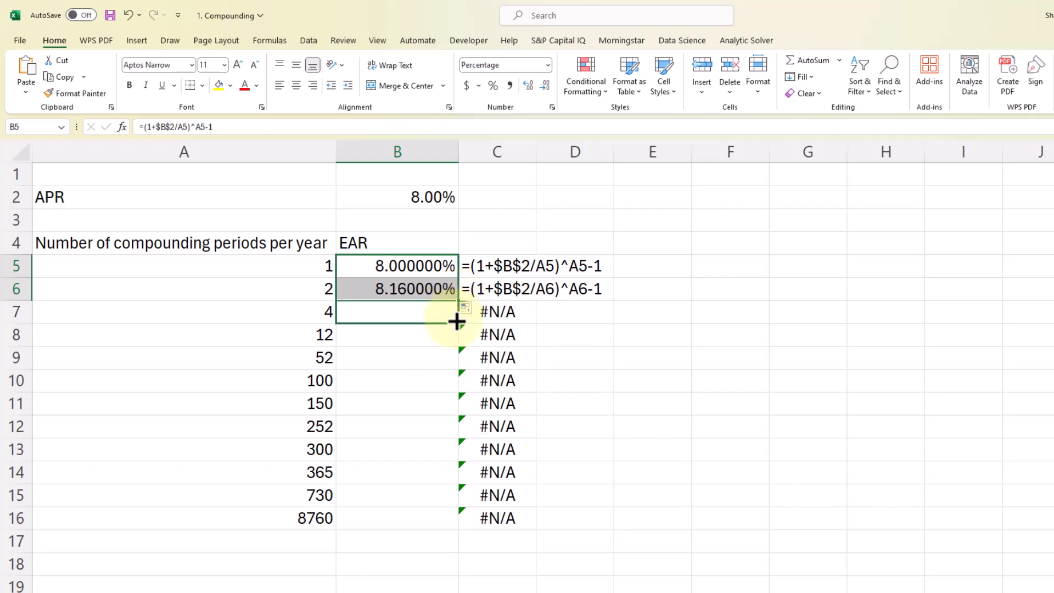
Fill the B5 EAR formula down to the 2 and 4 periods rows
{"action": "left_click_drag", "start_coordinate": [456, 288], "coordinate": [456, 311]}
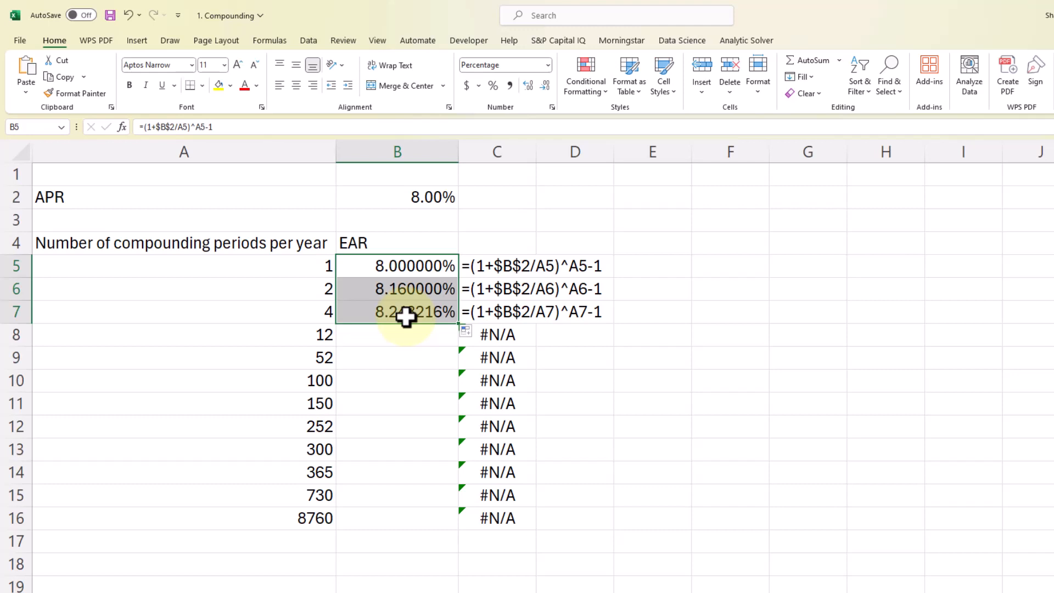
{"action": "mouse_move", "coordinate": [454, 329]}
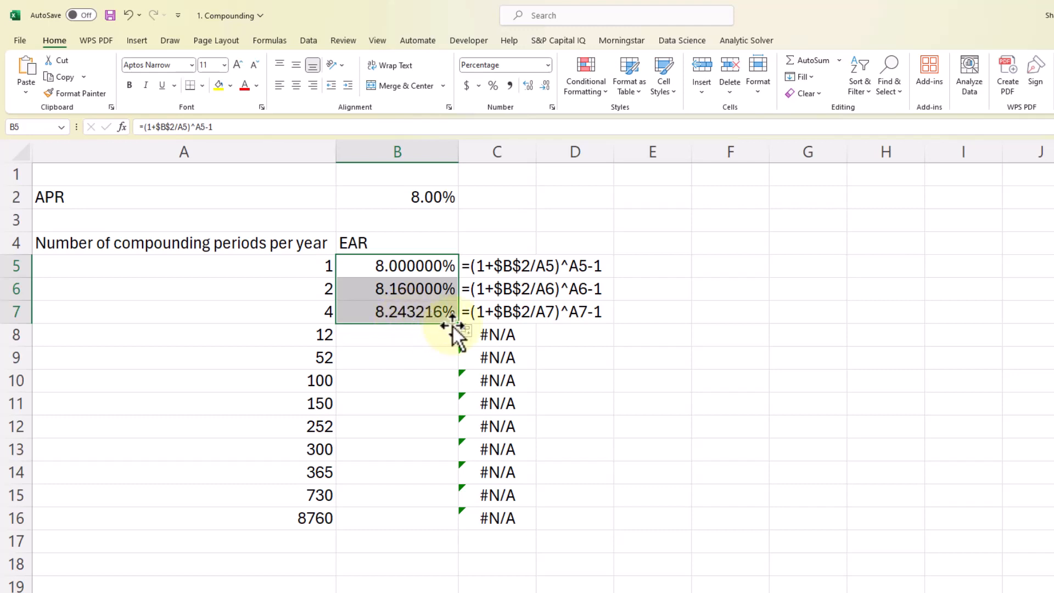
{"action": "mouse_move", "coordinate": [455, 336]}
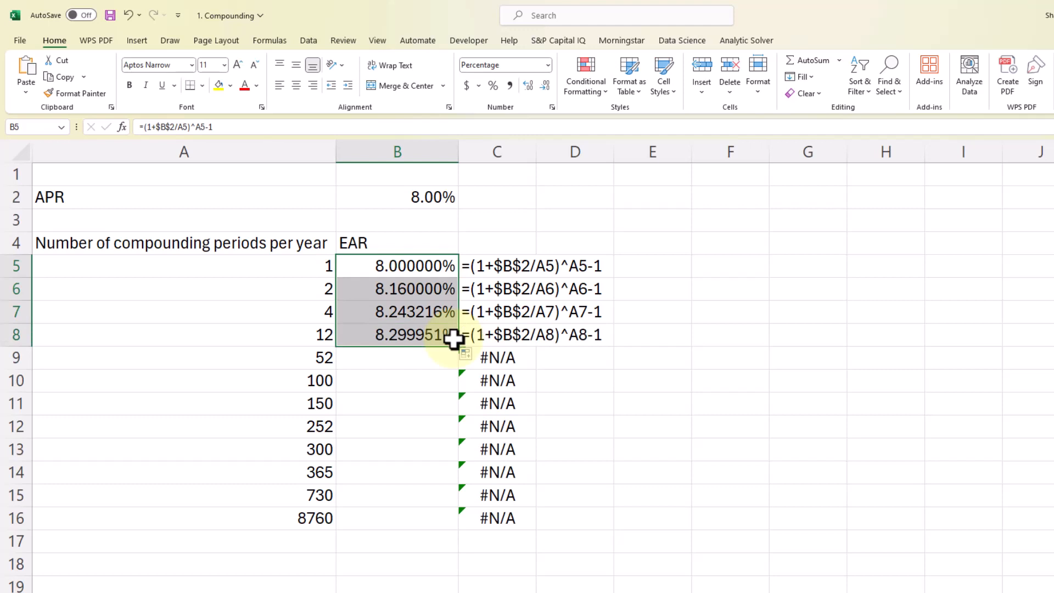
{"action": "mouse_move", "coordinate": [423, 332]}
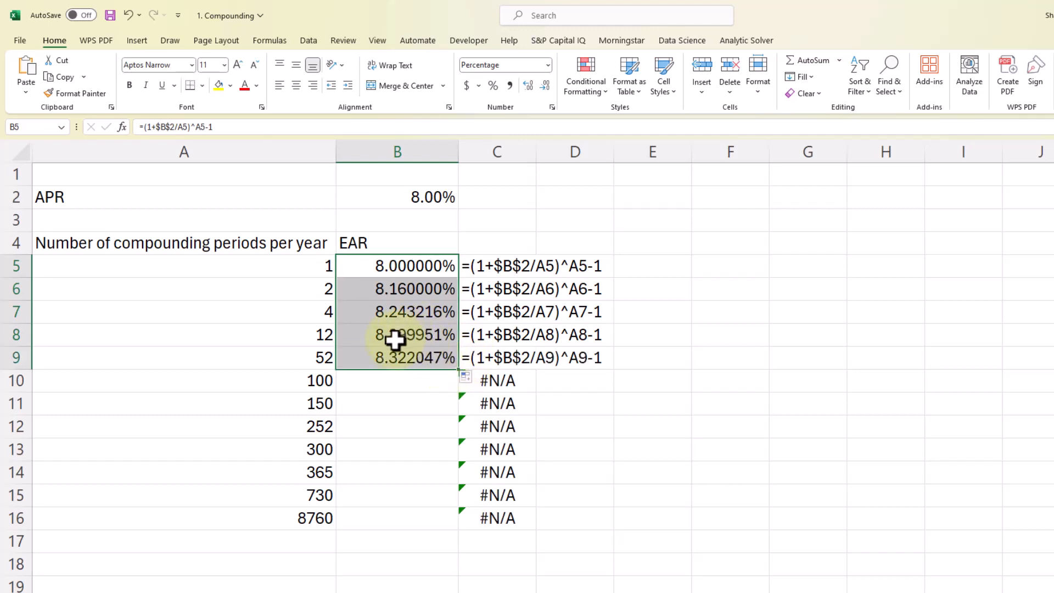
{"action": "mouse_move", "coordinate": [325, 334]}
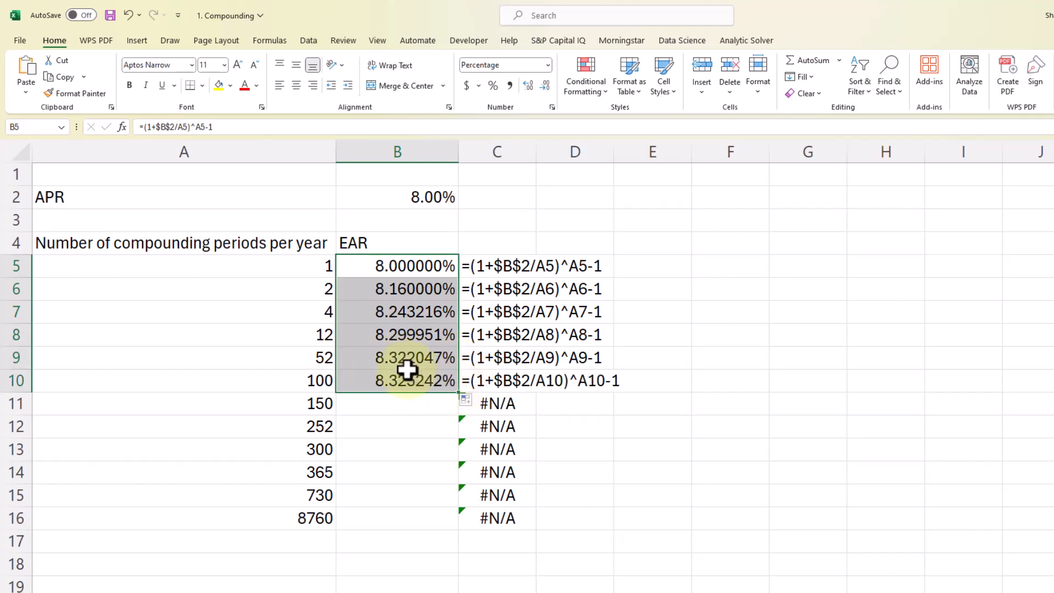
{"action": "mouse_move", "coordinate": [457, 395]}
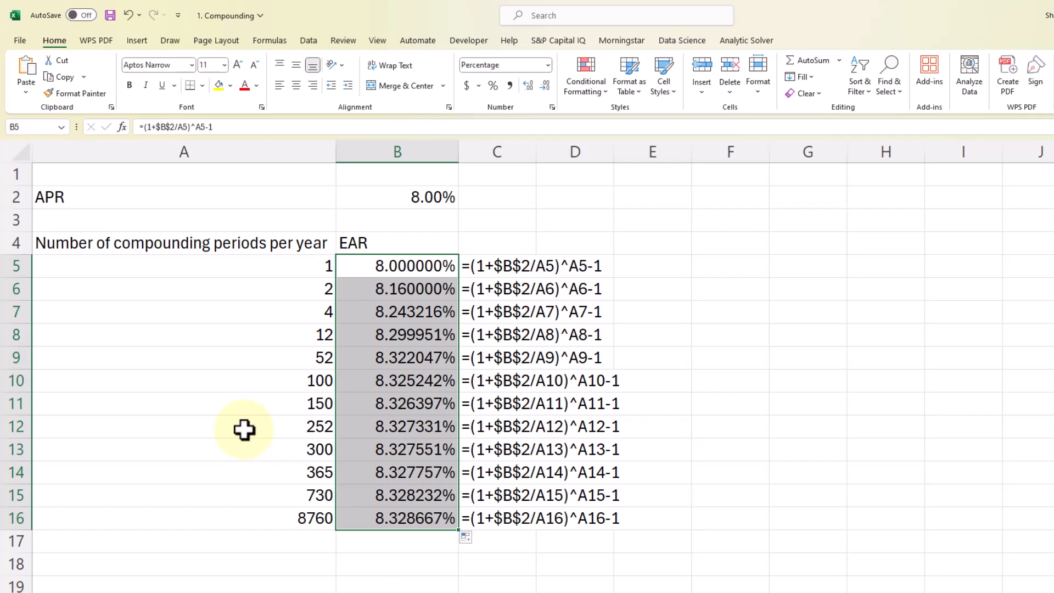
{"action": "mouse_move", "coordinate": [254, 401]}
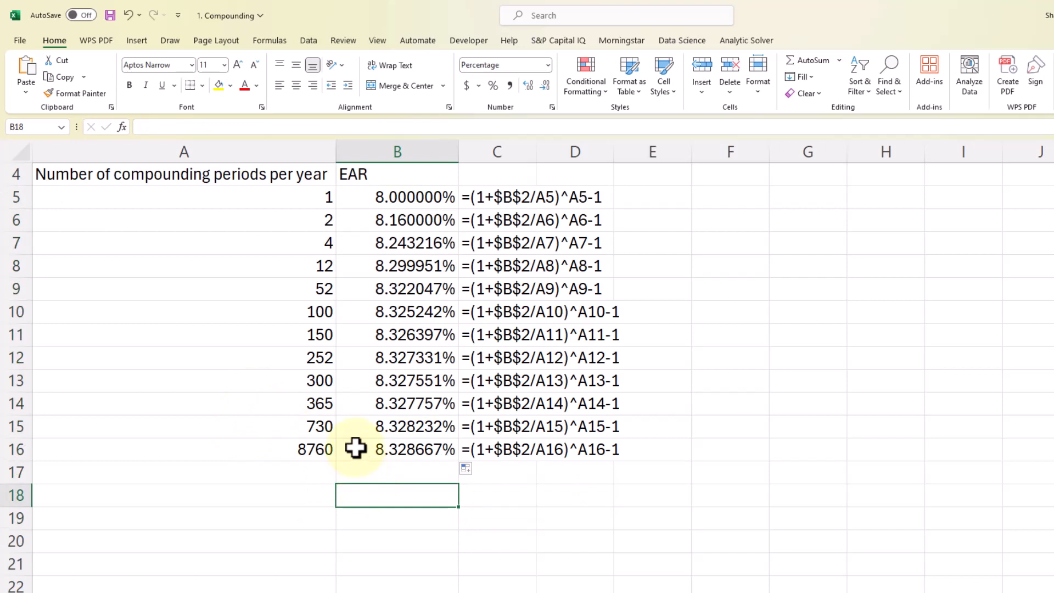
Type the label 'Continu' into cell A18 below the table
{"action": "left_click", "coordinate": [183, 494]}
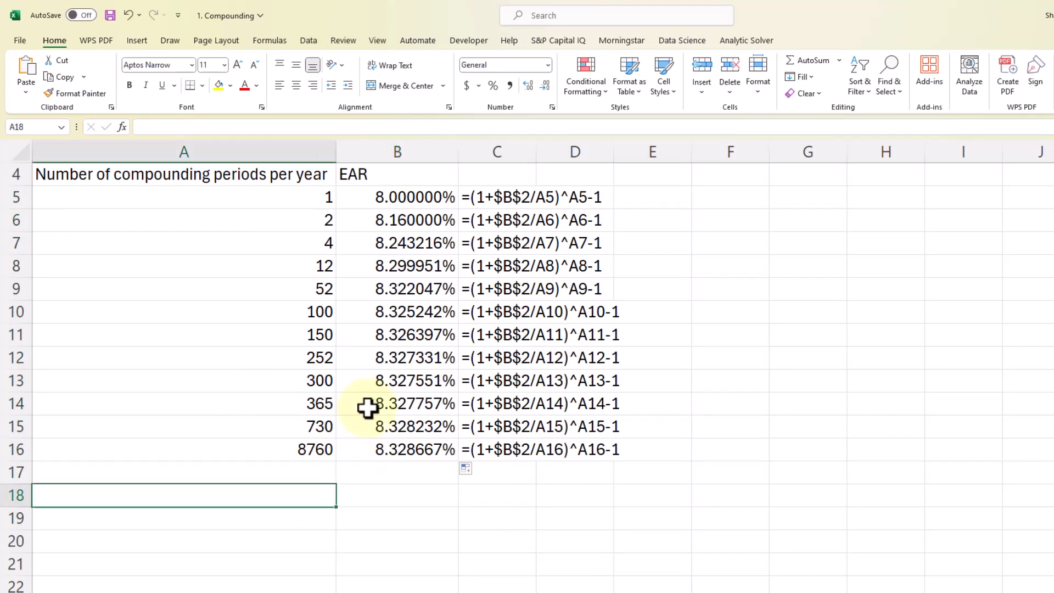
{"action": "type", "text": "Continuous Compounding"}
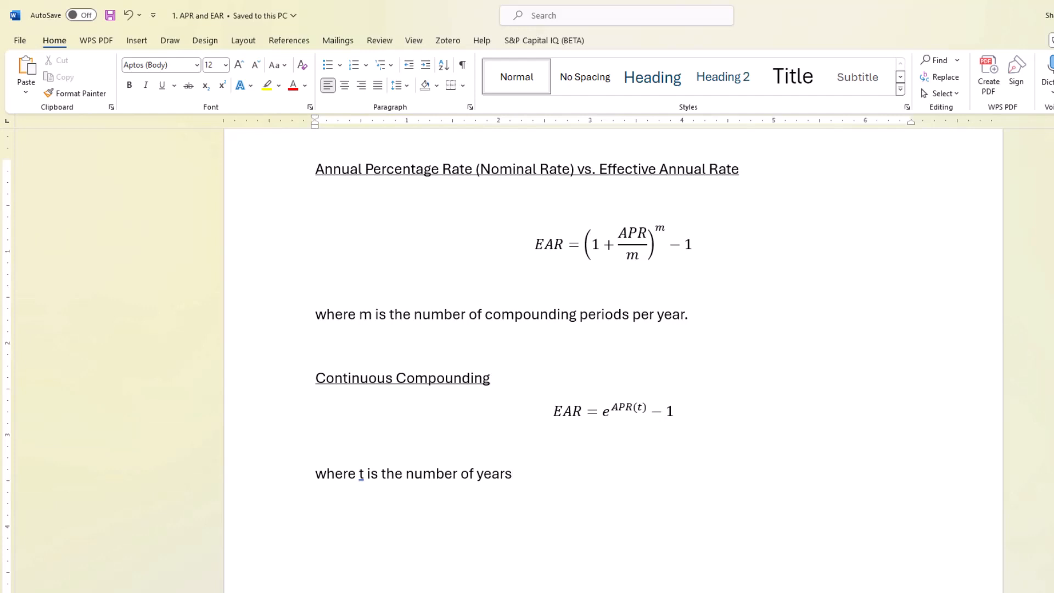
{"action": "mouse_move", "coordinate": [561, 380]}
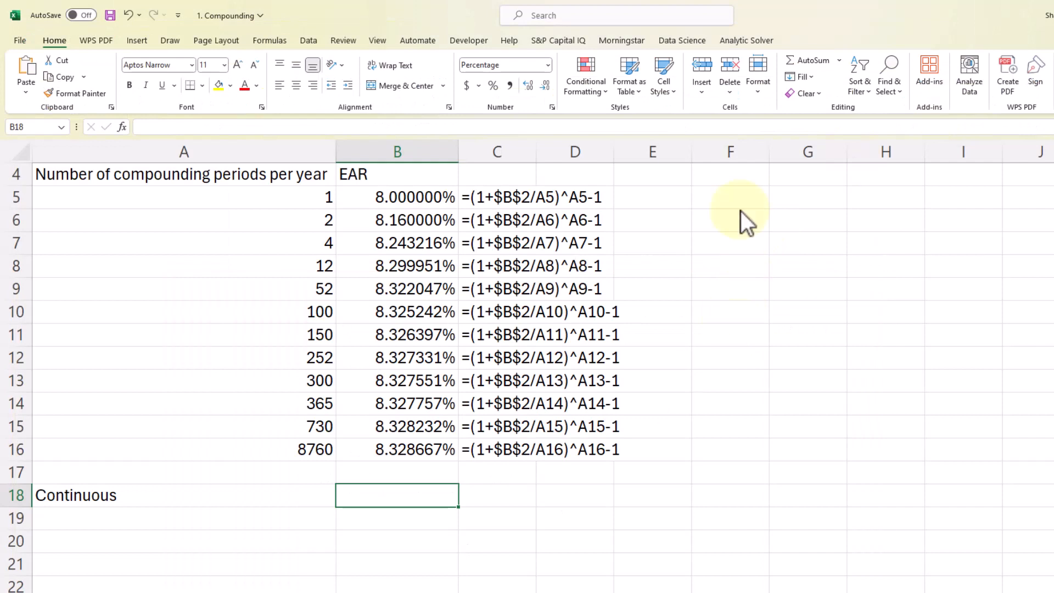
{"action": "mouse_move", "coordinate": [743, 134]}
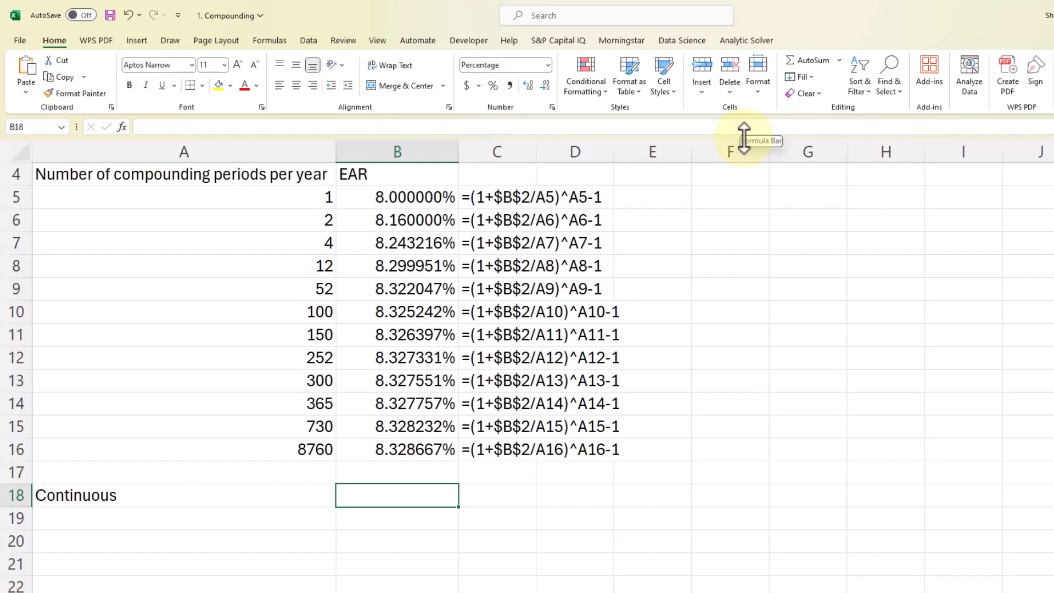
Enter =EXP(B2)-1 in B18 for the continuous-compounding EAR of 8.33%
{"action": "type", "text": "="}
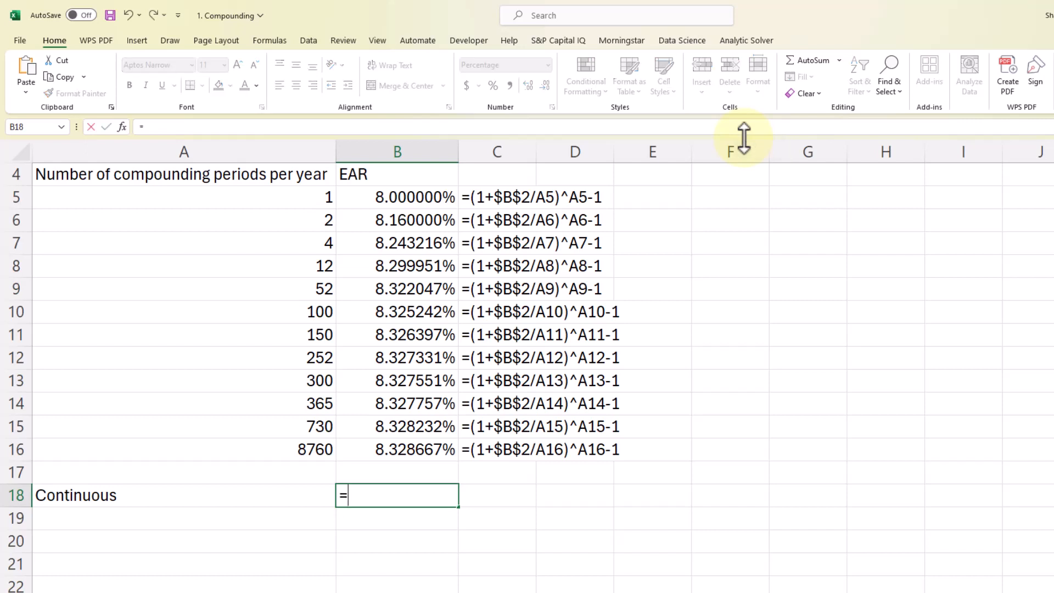
{"action": "type", "text": "exp("}
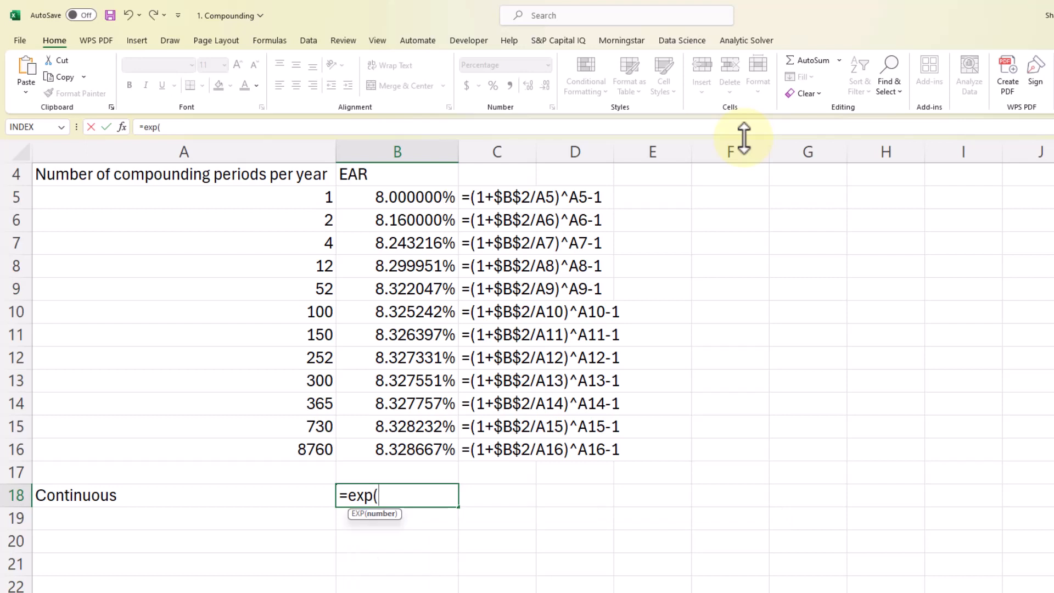
{"action": "scroll", "scroll_direction": "up", "scroll_amount": 3}
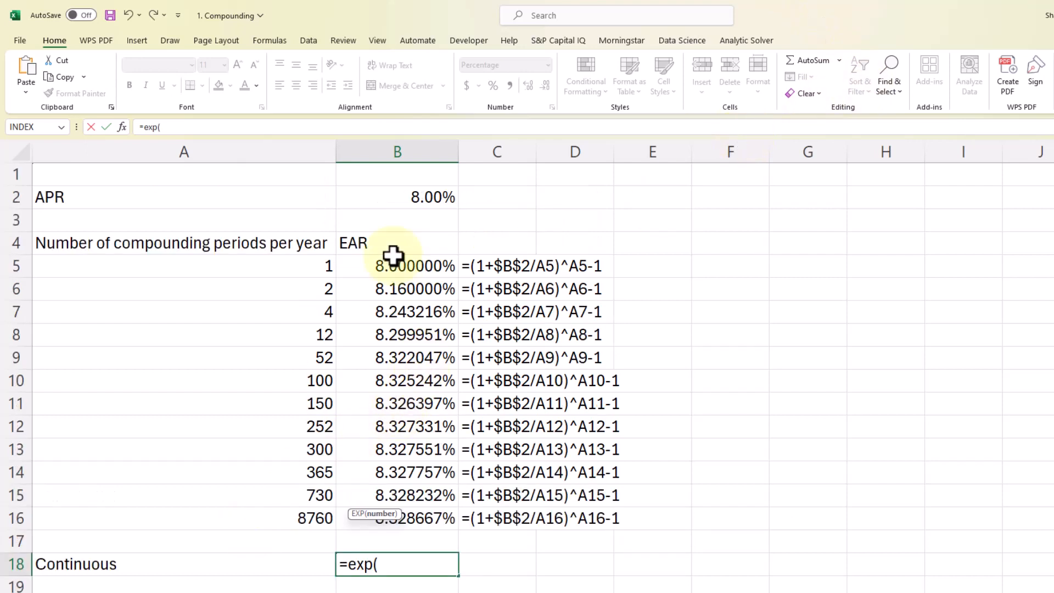
{"action": "left_click", "coordinate": [397, 197]}
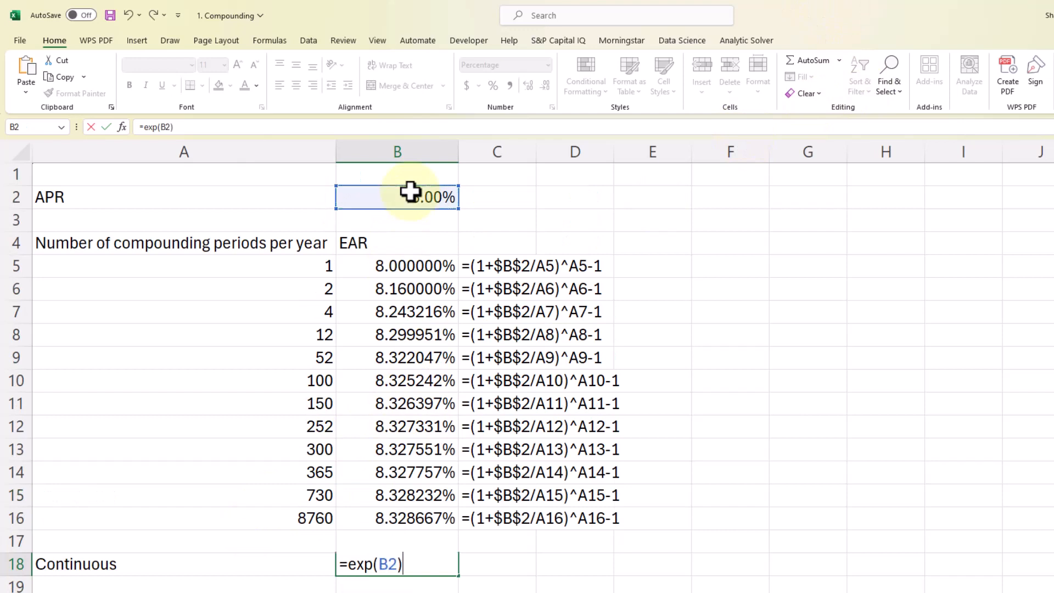
{"action": "type", "text": "-1"}
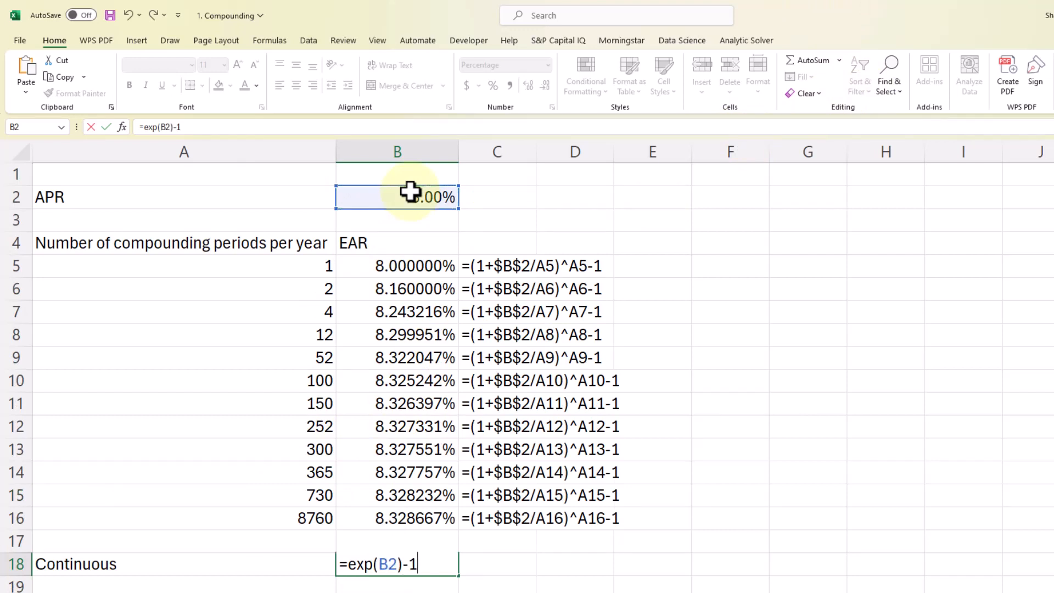
{"action": "key", "text": "Return"}
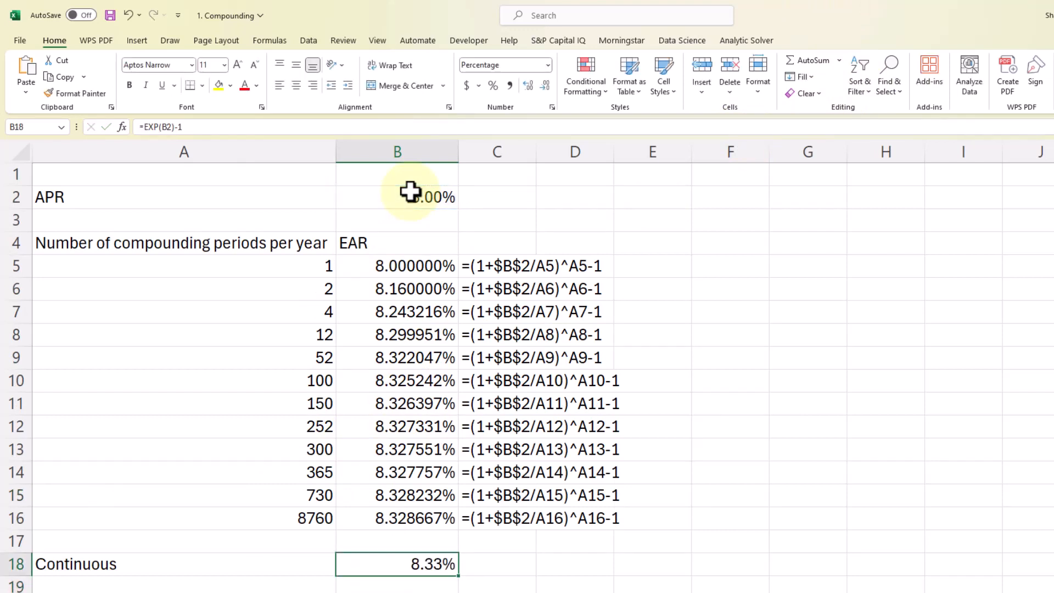
{"action": "mouse_move", "coordinate": [528, 94]}
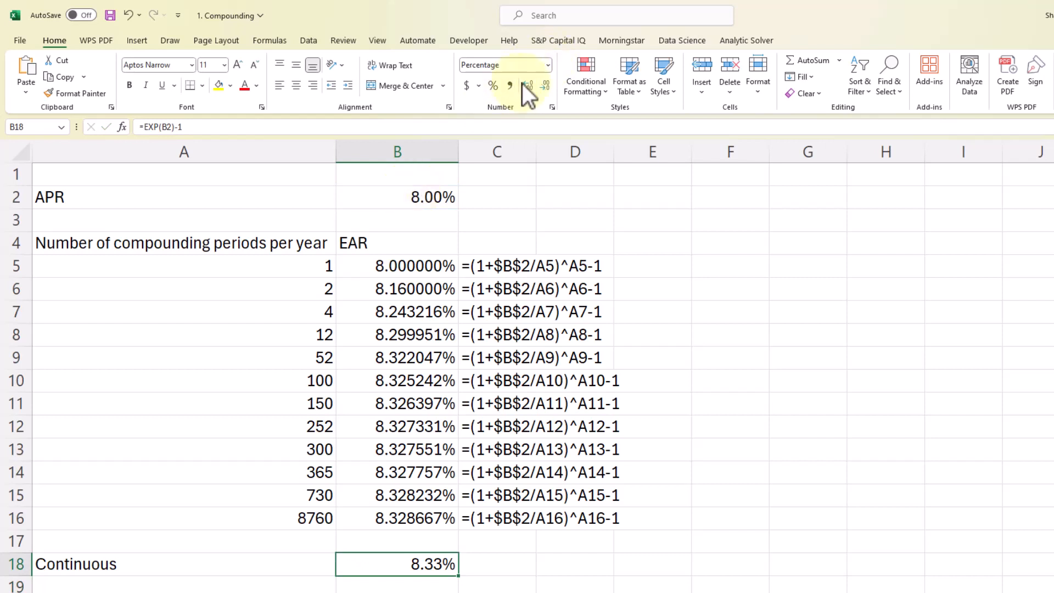
Add two decimal places to the continuous EAR so it reads 8.32870677%
{"action": "left_click", "coordinate": [530, 85]}
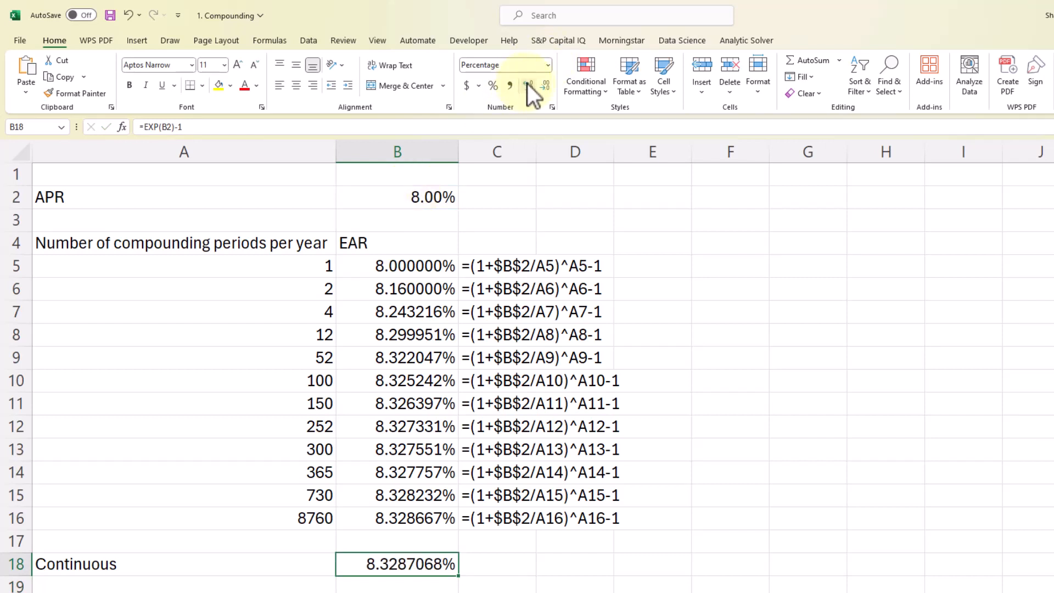
{"action": "left_click", "coordinate": [527, 86]}
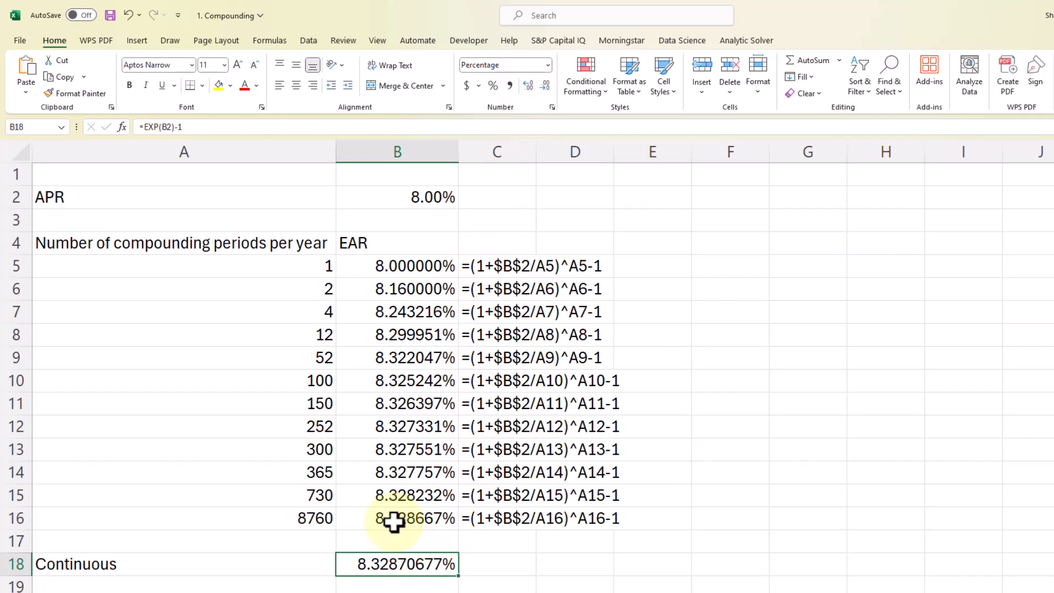
{"action": "mouse_move", "coordinate": [368, 496]}
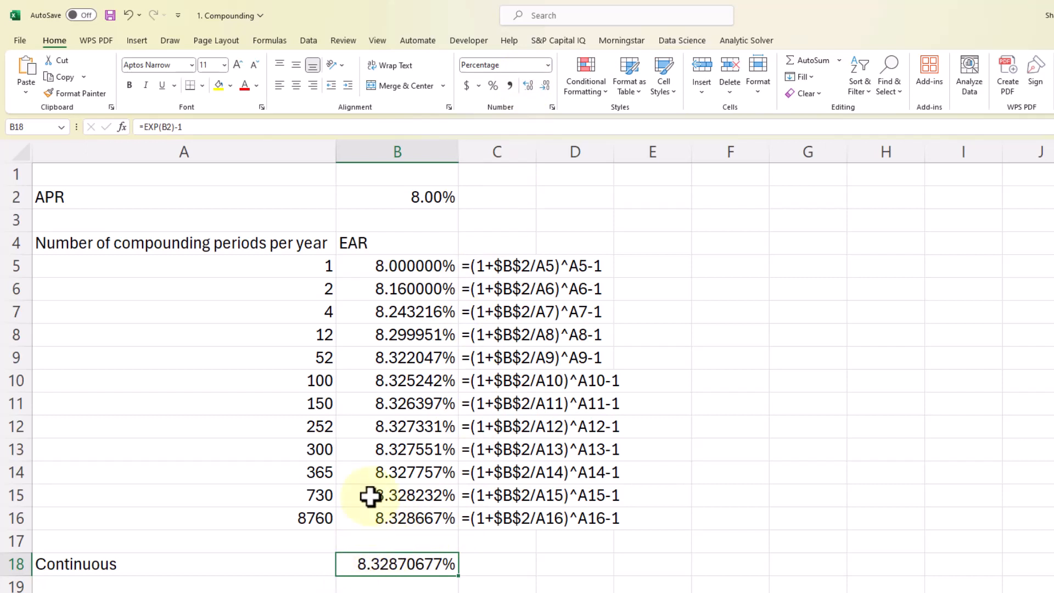
{"action": "scroll", "scroll_direction": "down", "scroll_amount": 3}
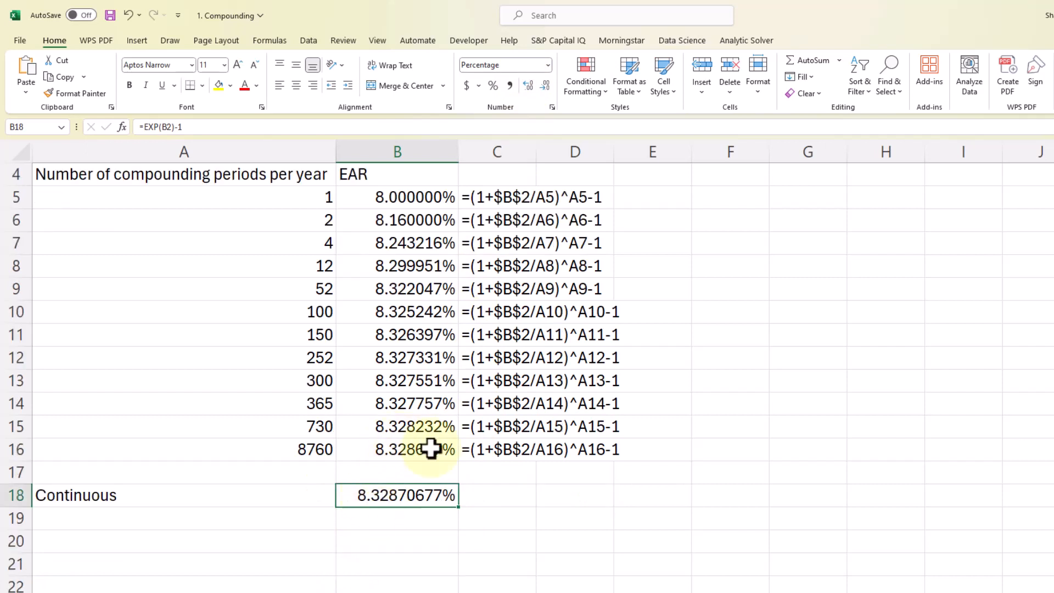
{"action": "left_click", "coordinate": [651, 471]}
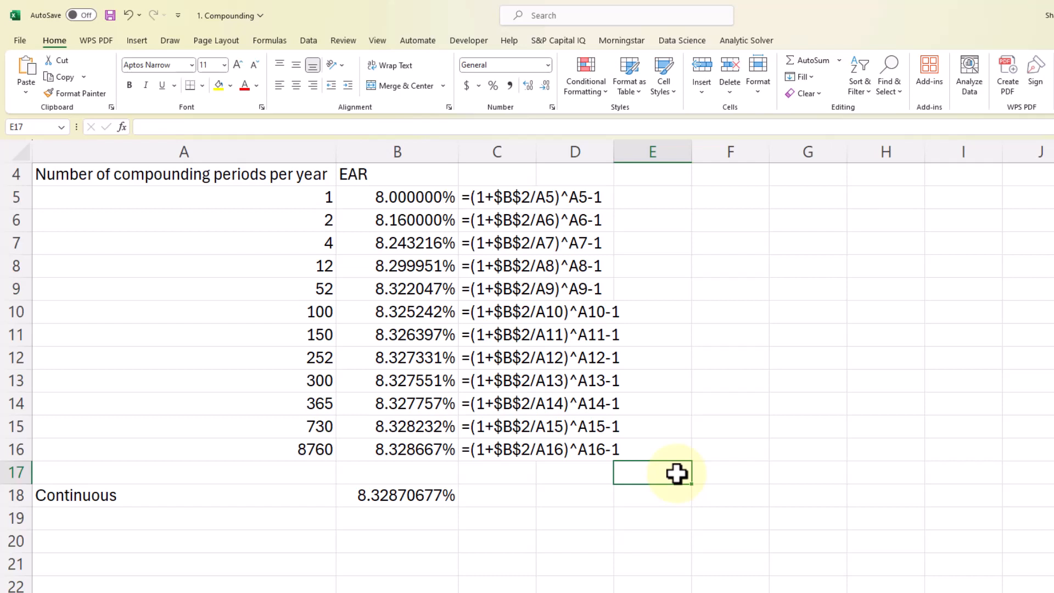
{"action": "mouse_move", "coordinate": [252, 572]}
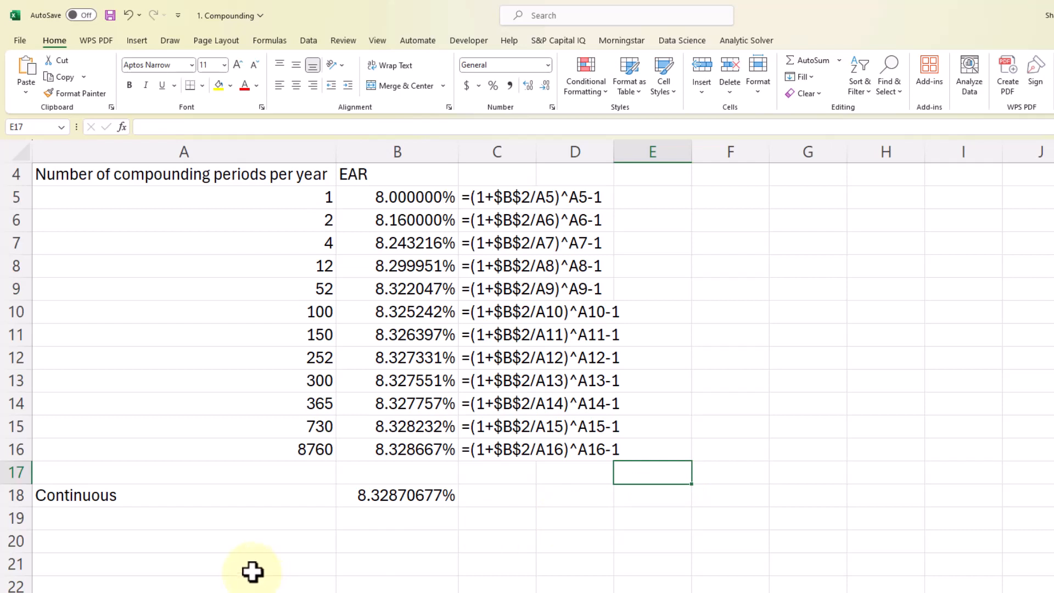
{"action": "left_click", "coordinate": [396, 518]}
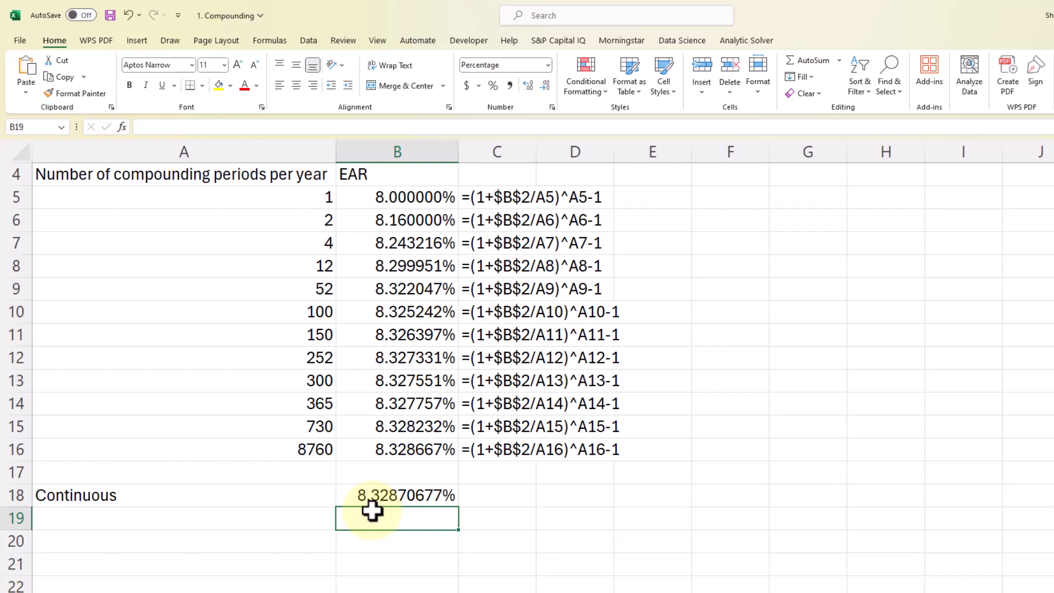
Type the label 'Return for 2 years' in A19, correcting the typo
{"action": "left_click", "coordinate": [184, 518]}
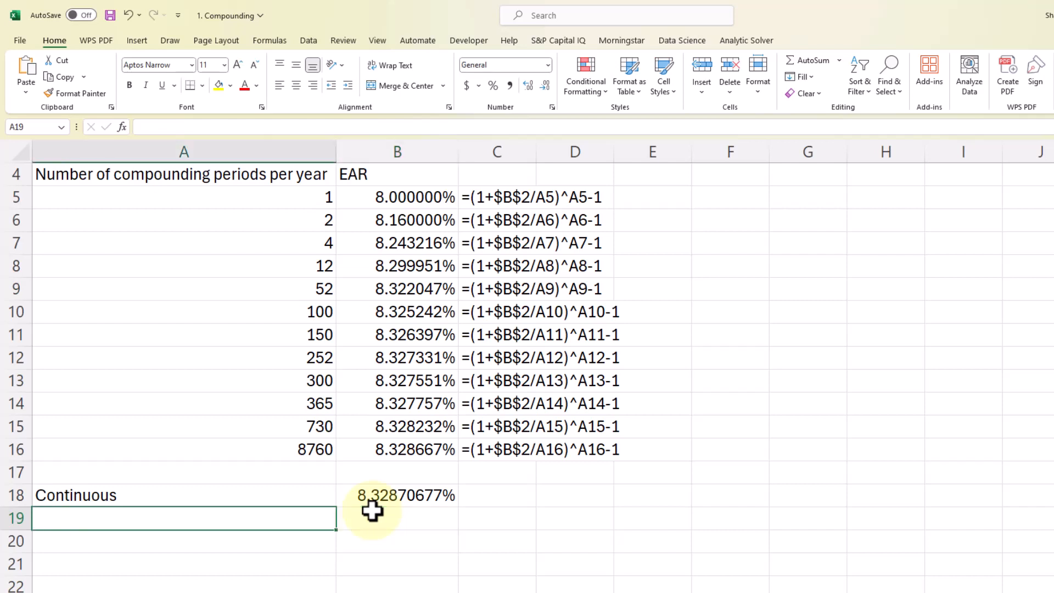
{"action": "type", "text": "Retyrb"}
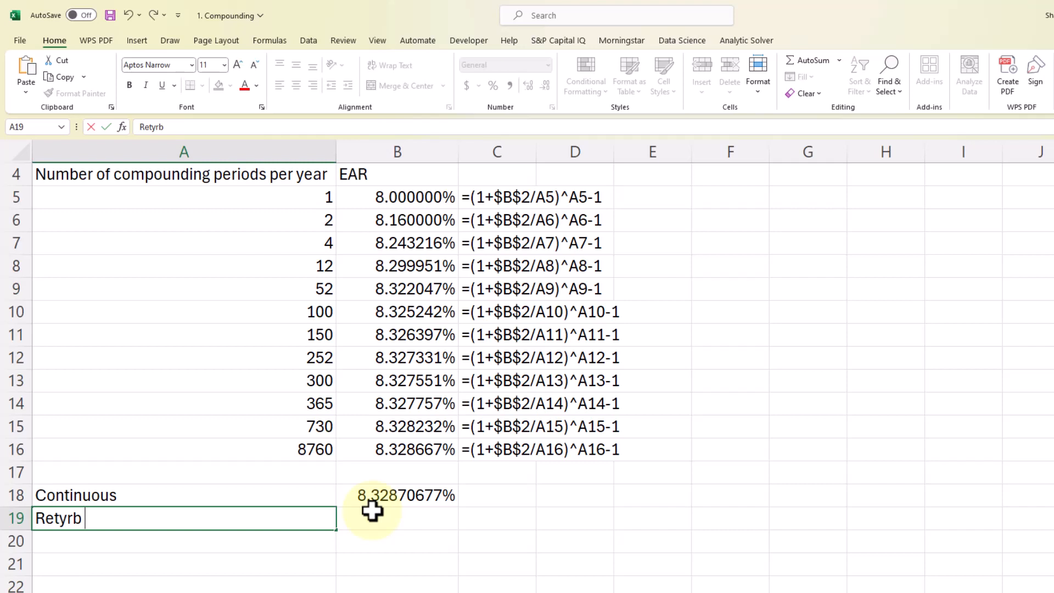
{"action": "key", "text": "Backspace"}
{"action": "type", "text": "urn for 2 yea"}
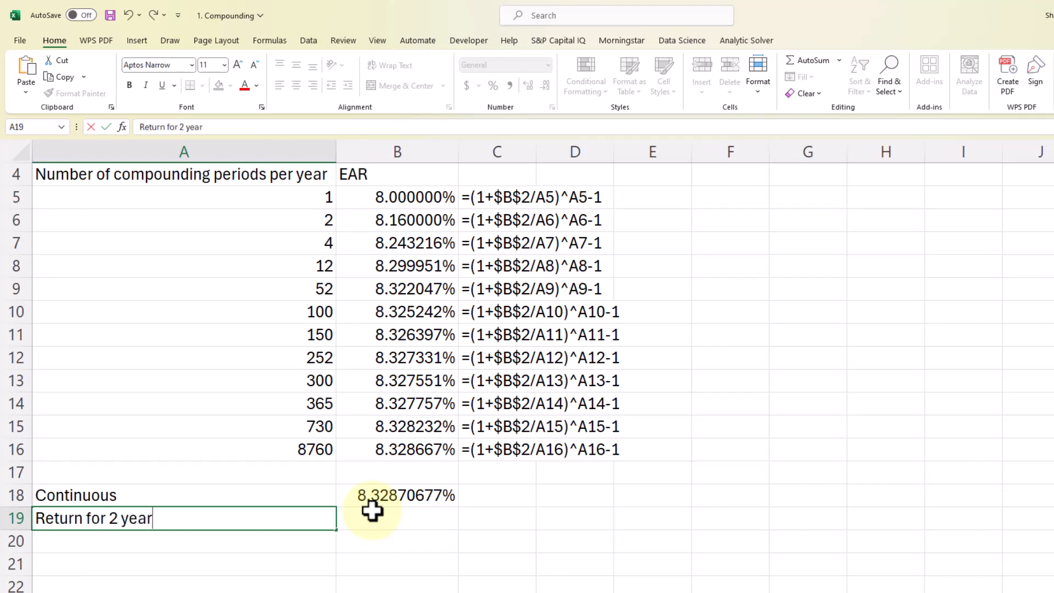
{"action": "type", "text": "s"}
{"action": "left_click", "coordinate": [397, 518]}
{"action": "type", "text": "="}
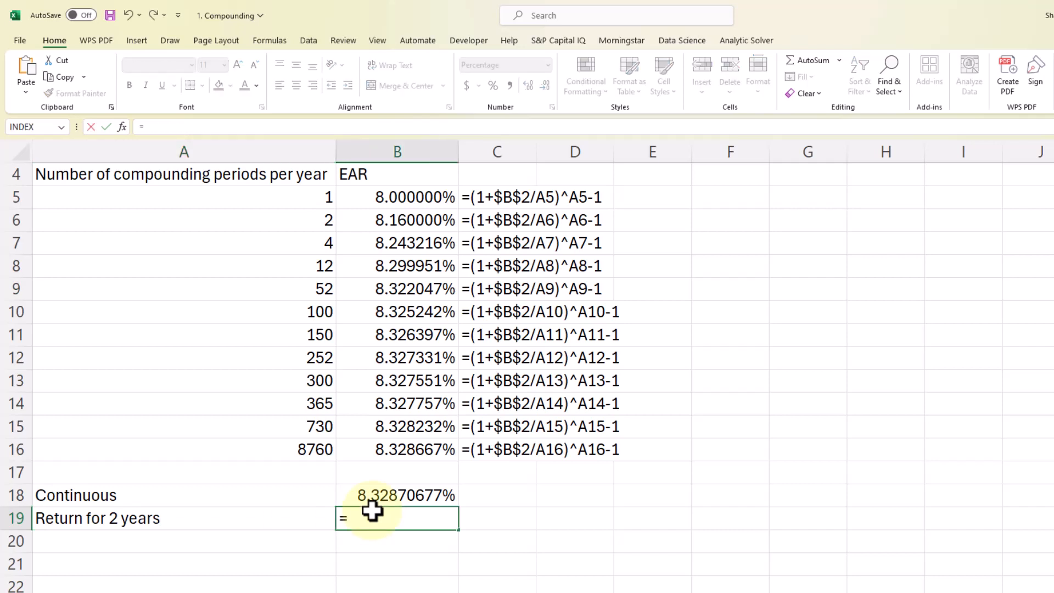
Build the formula =EXP(B2*2)-1 in B19 for the two-year continuous return
{"action": "type", "text": "exp("}
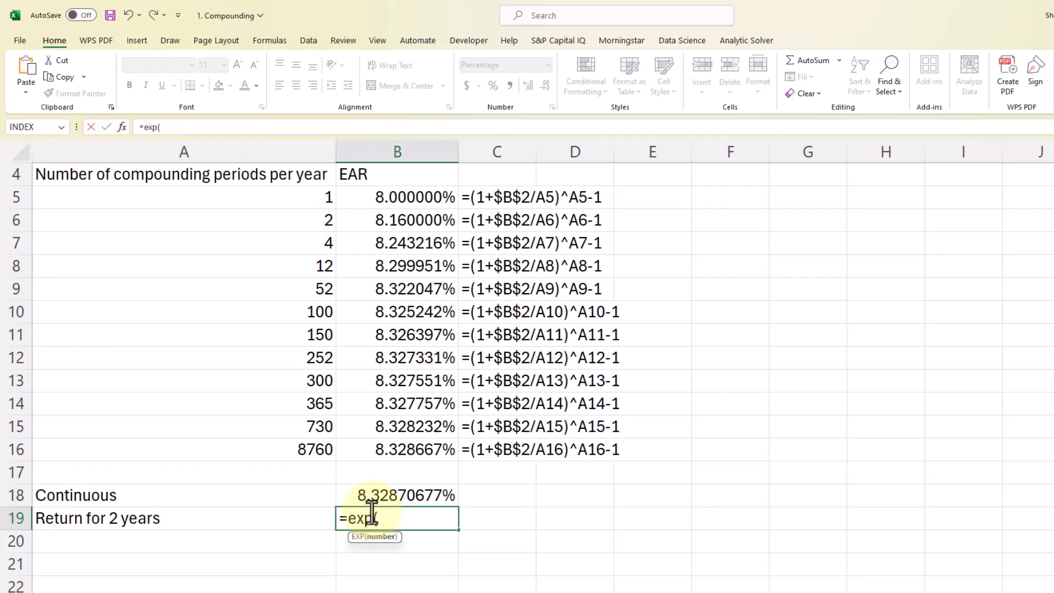
{"action": "left_click", "coordinate": [396, 197]}
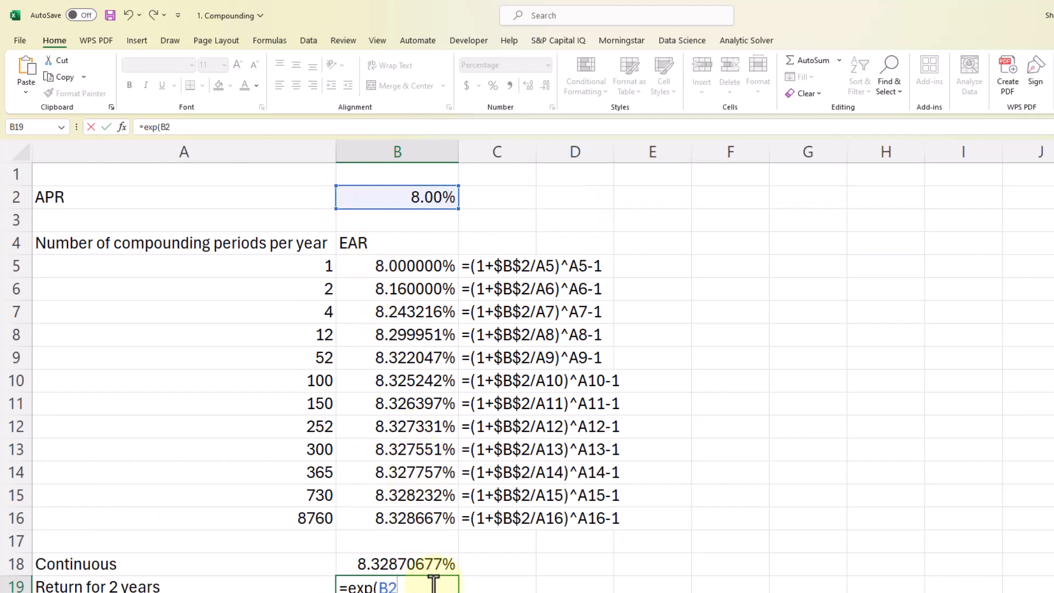
{"action": "type", "text": "*"}
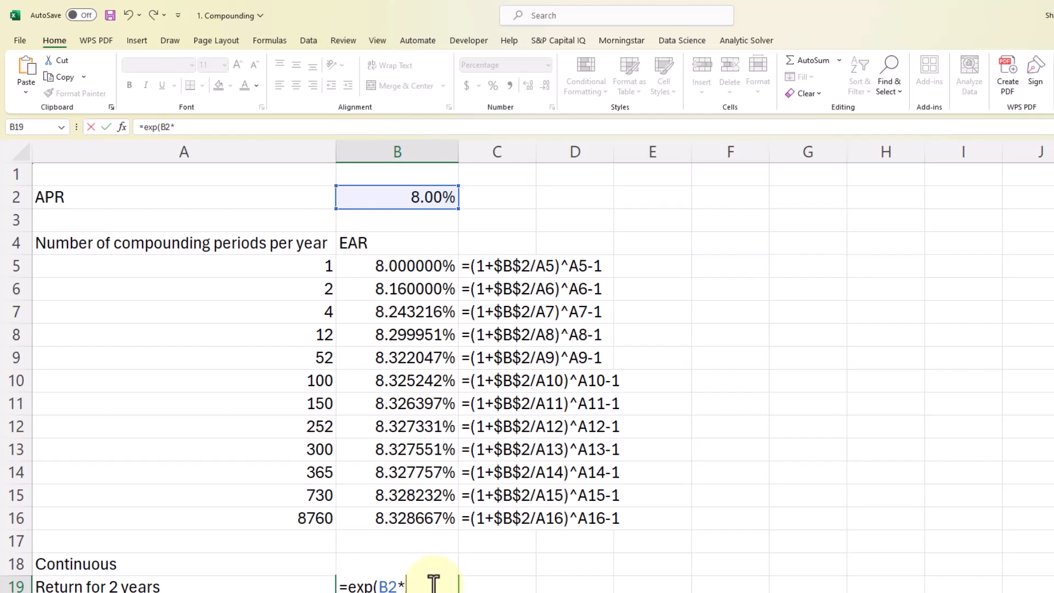
{"action": "type", "text": "2)"}
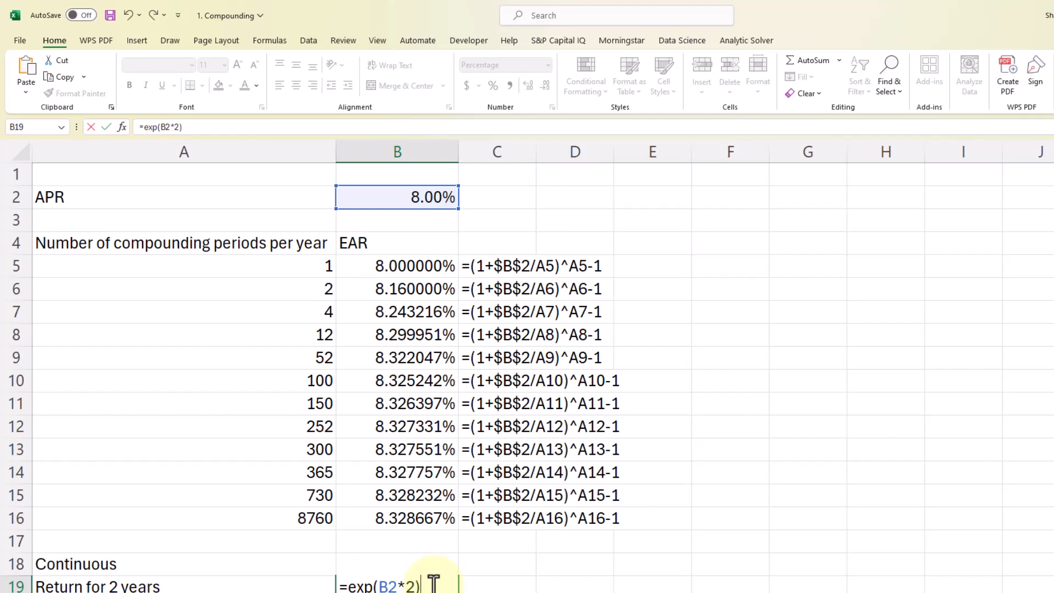
{"action": "type", "text": "-1"}
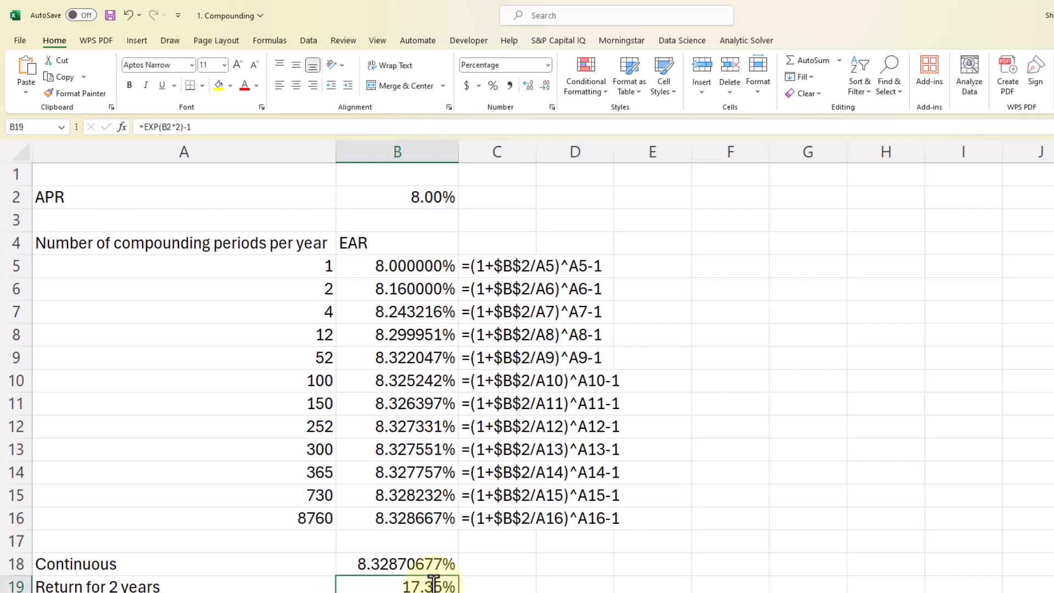
{"action": "mouse_move", "coordinate": [407, 425]}
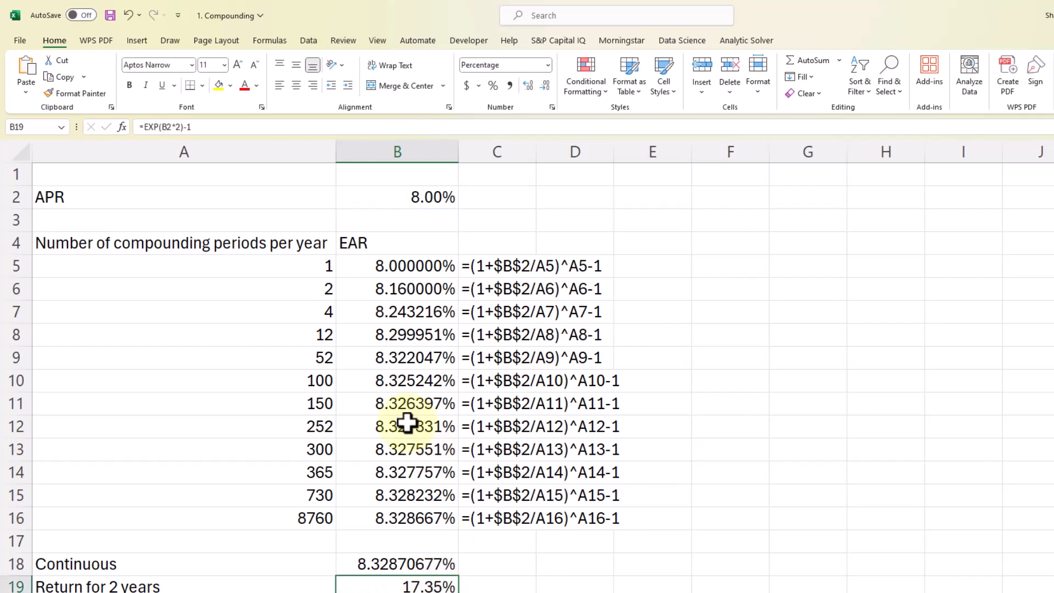